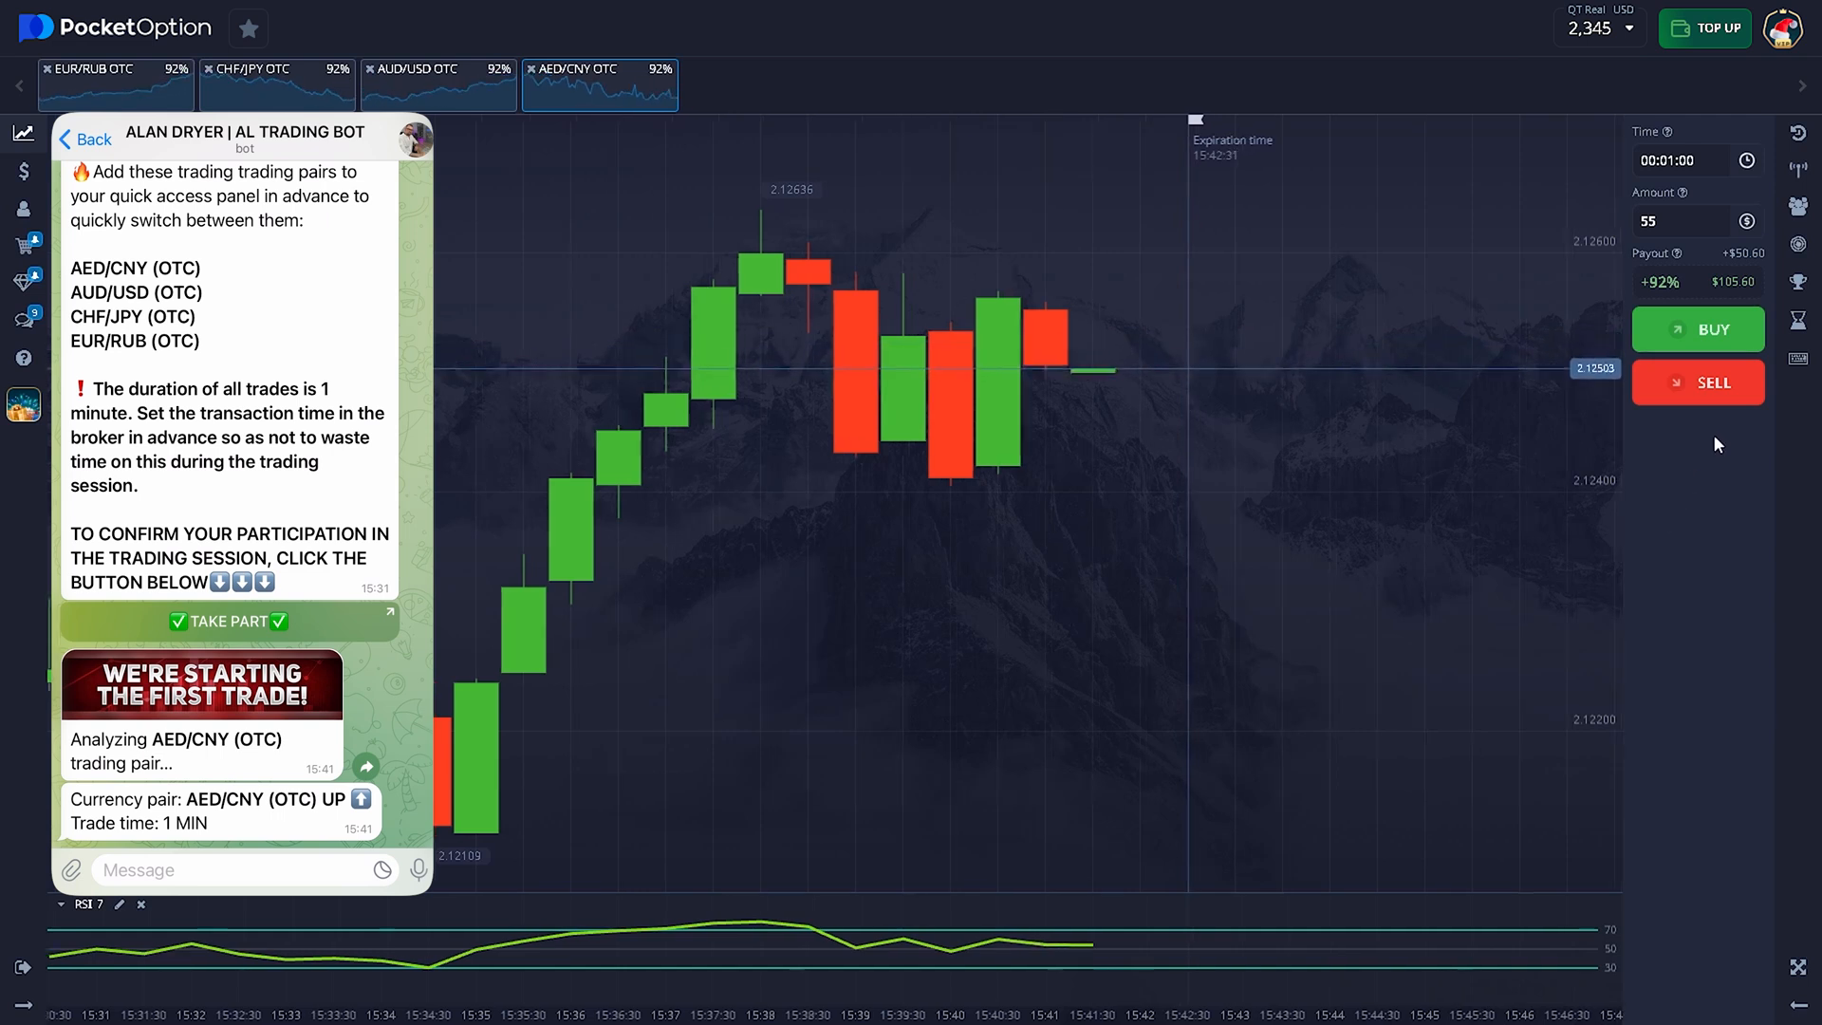
Step: Place the 1-minute up (BUY) trade on AED/CNY OTC
{"action": "left_click", "coordinate": [1697, 330]}
{"action": "type", "text": "105.6"}
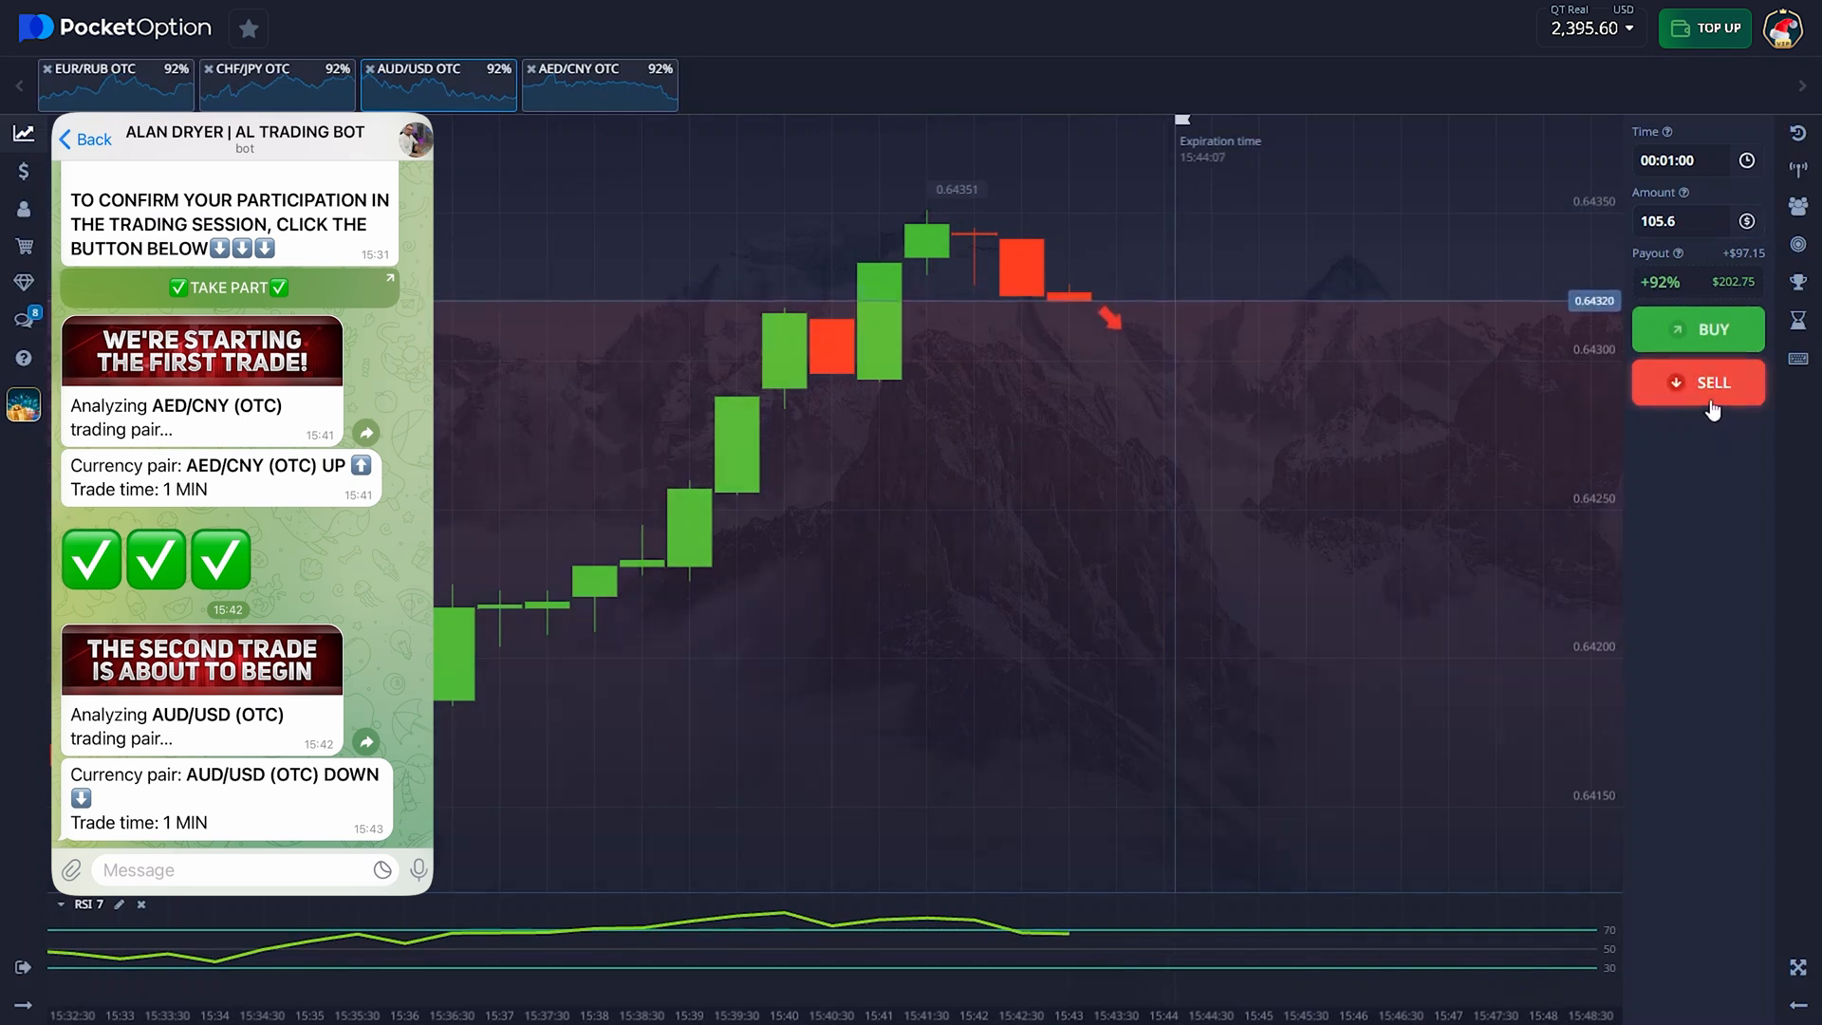
Step: Place the 1-minute down (SELL) trade on AUD/USD OTC
{"action": "left_click", "coordinate": [1698, 383]}
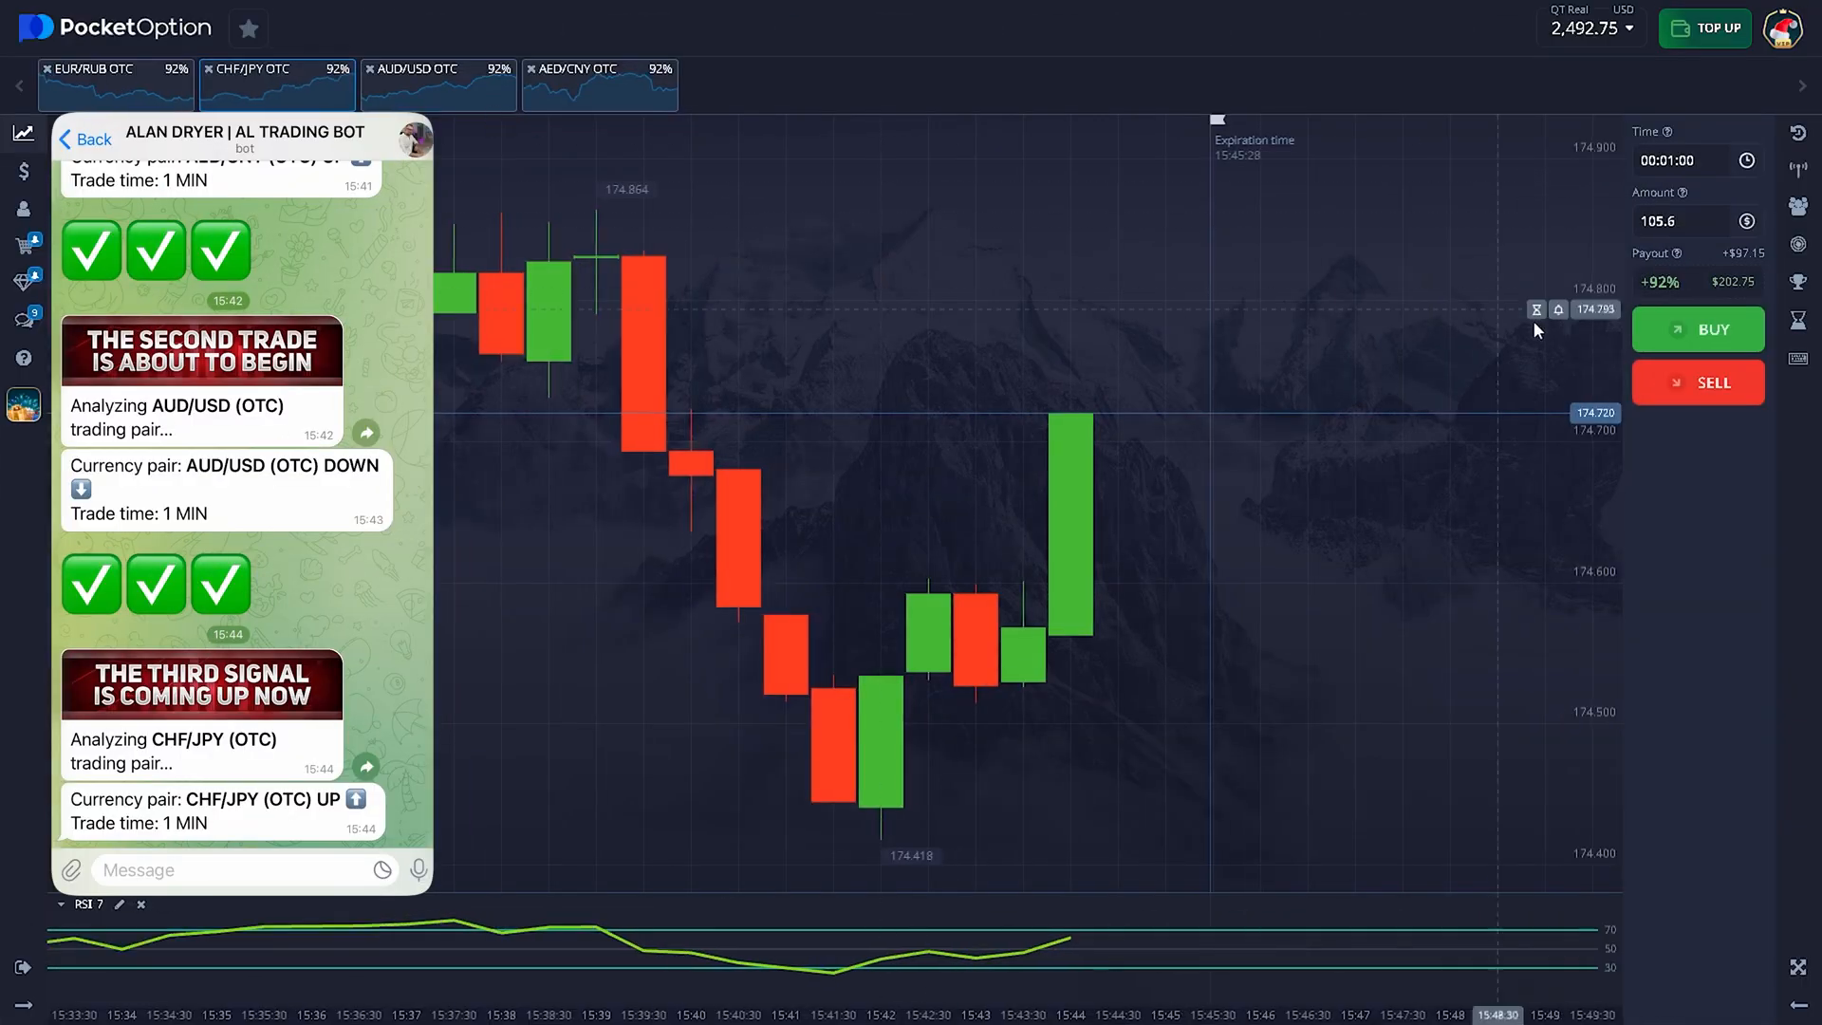
Step: Edit the trade Amount, appending .75 to make the stake 202.75
{"action": "left_click", "coordinate": [1683, 221]}
{"action": "type", "text": "202"}
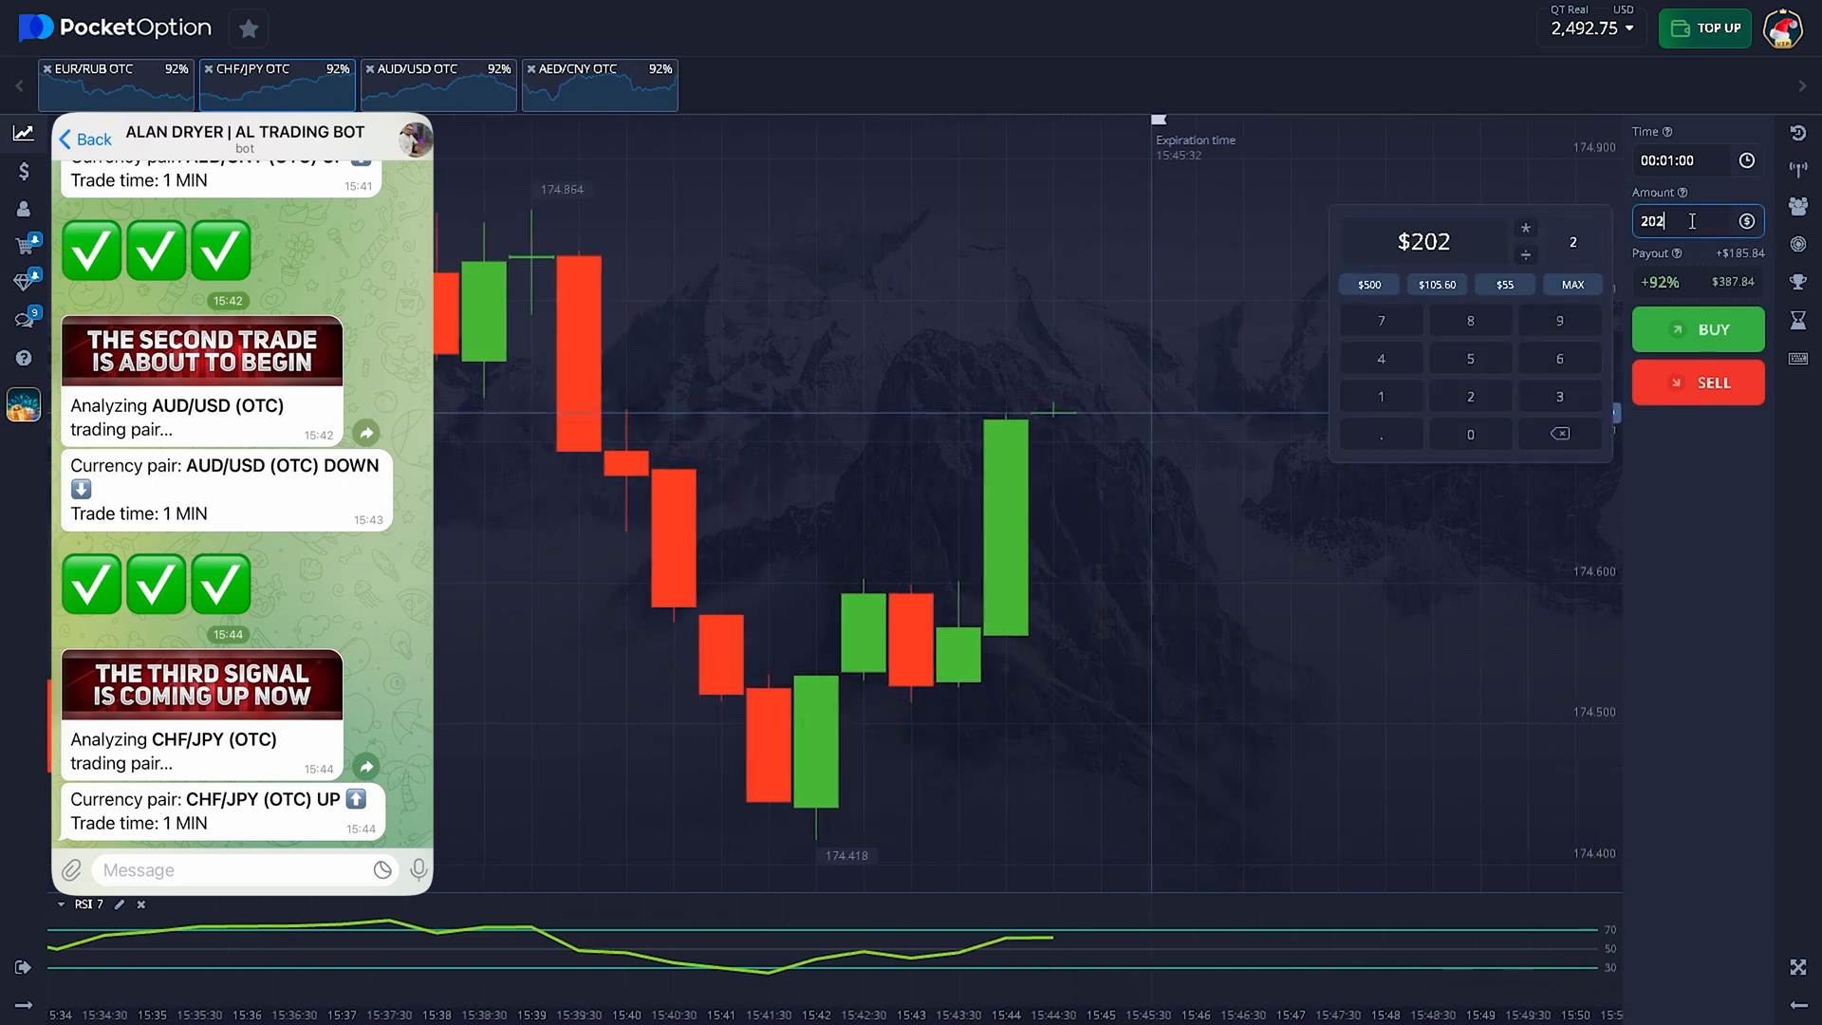
{"action": "type", "text": ".75"}
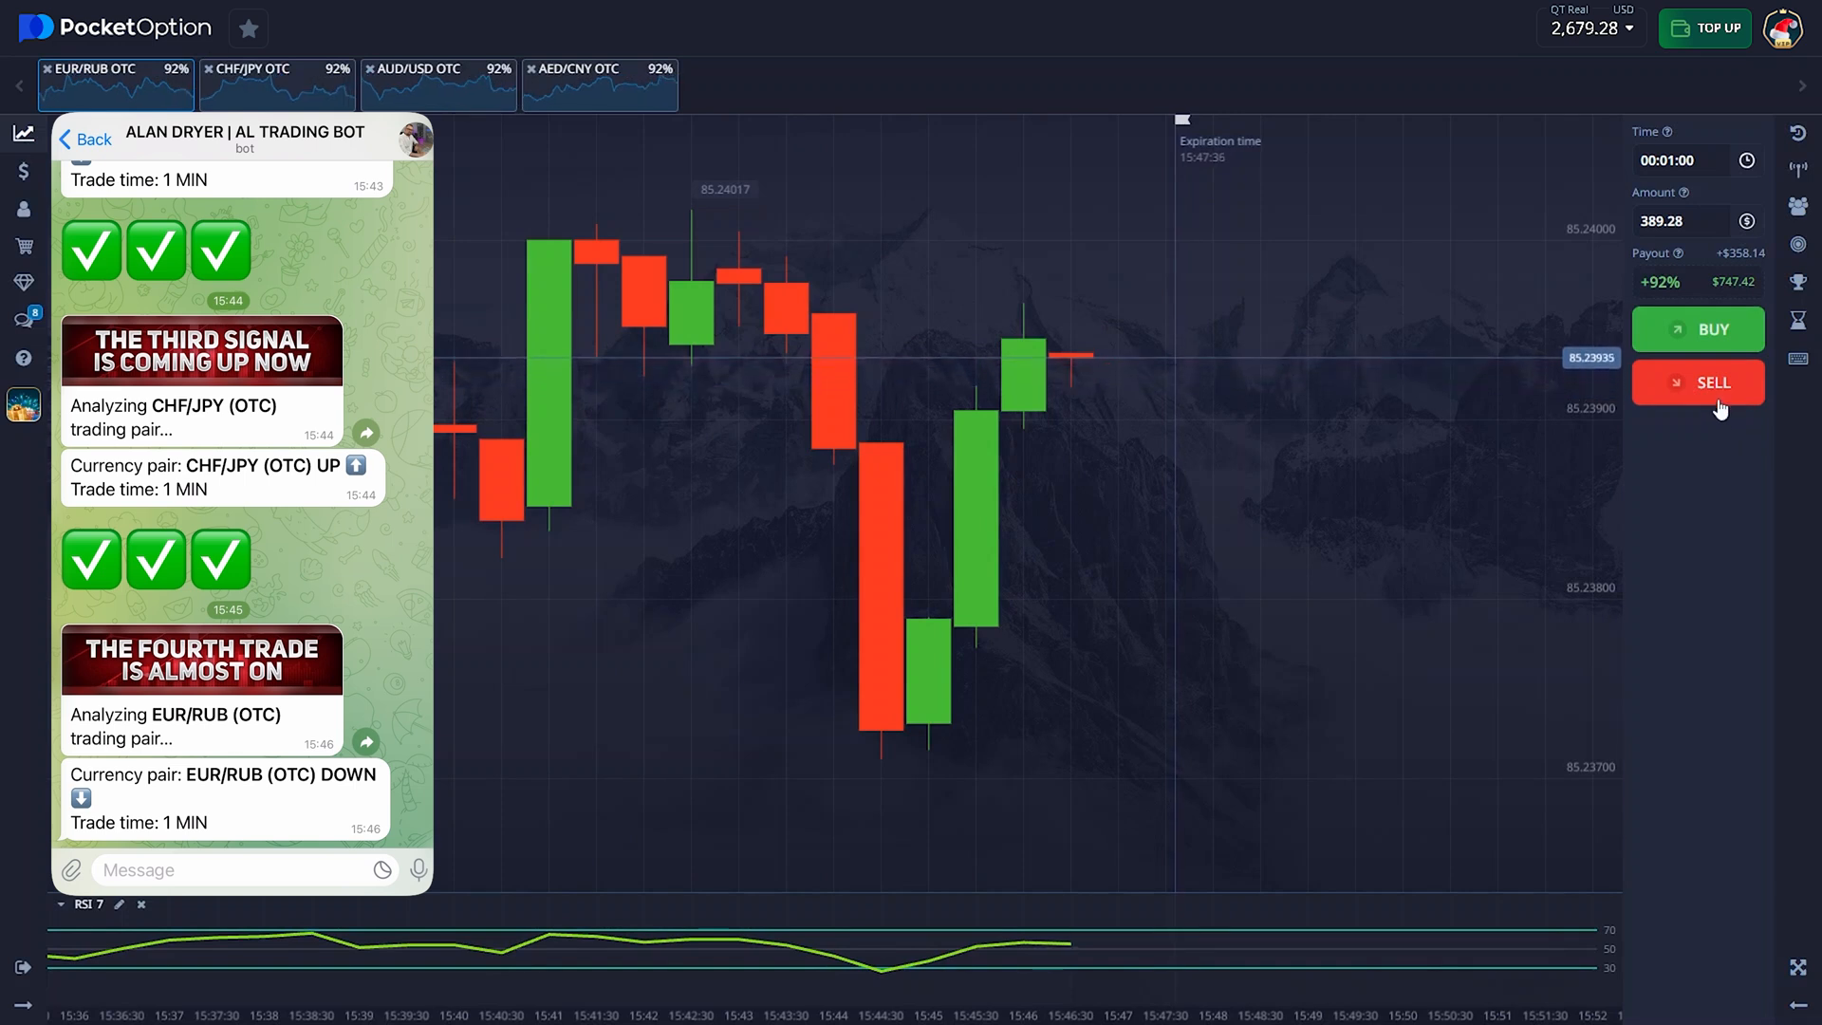
Step: Sell EUR/RUB OTC for one minute with a 389.28 stake
{"action": "left_click", "coordinate": [1707, 388]}
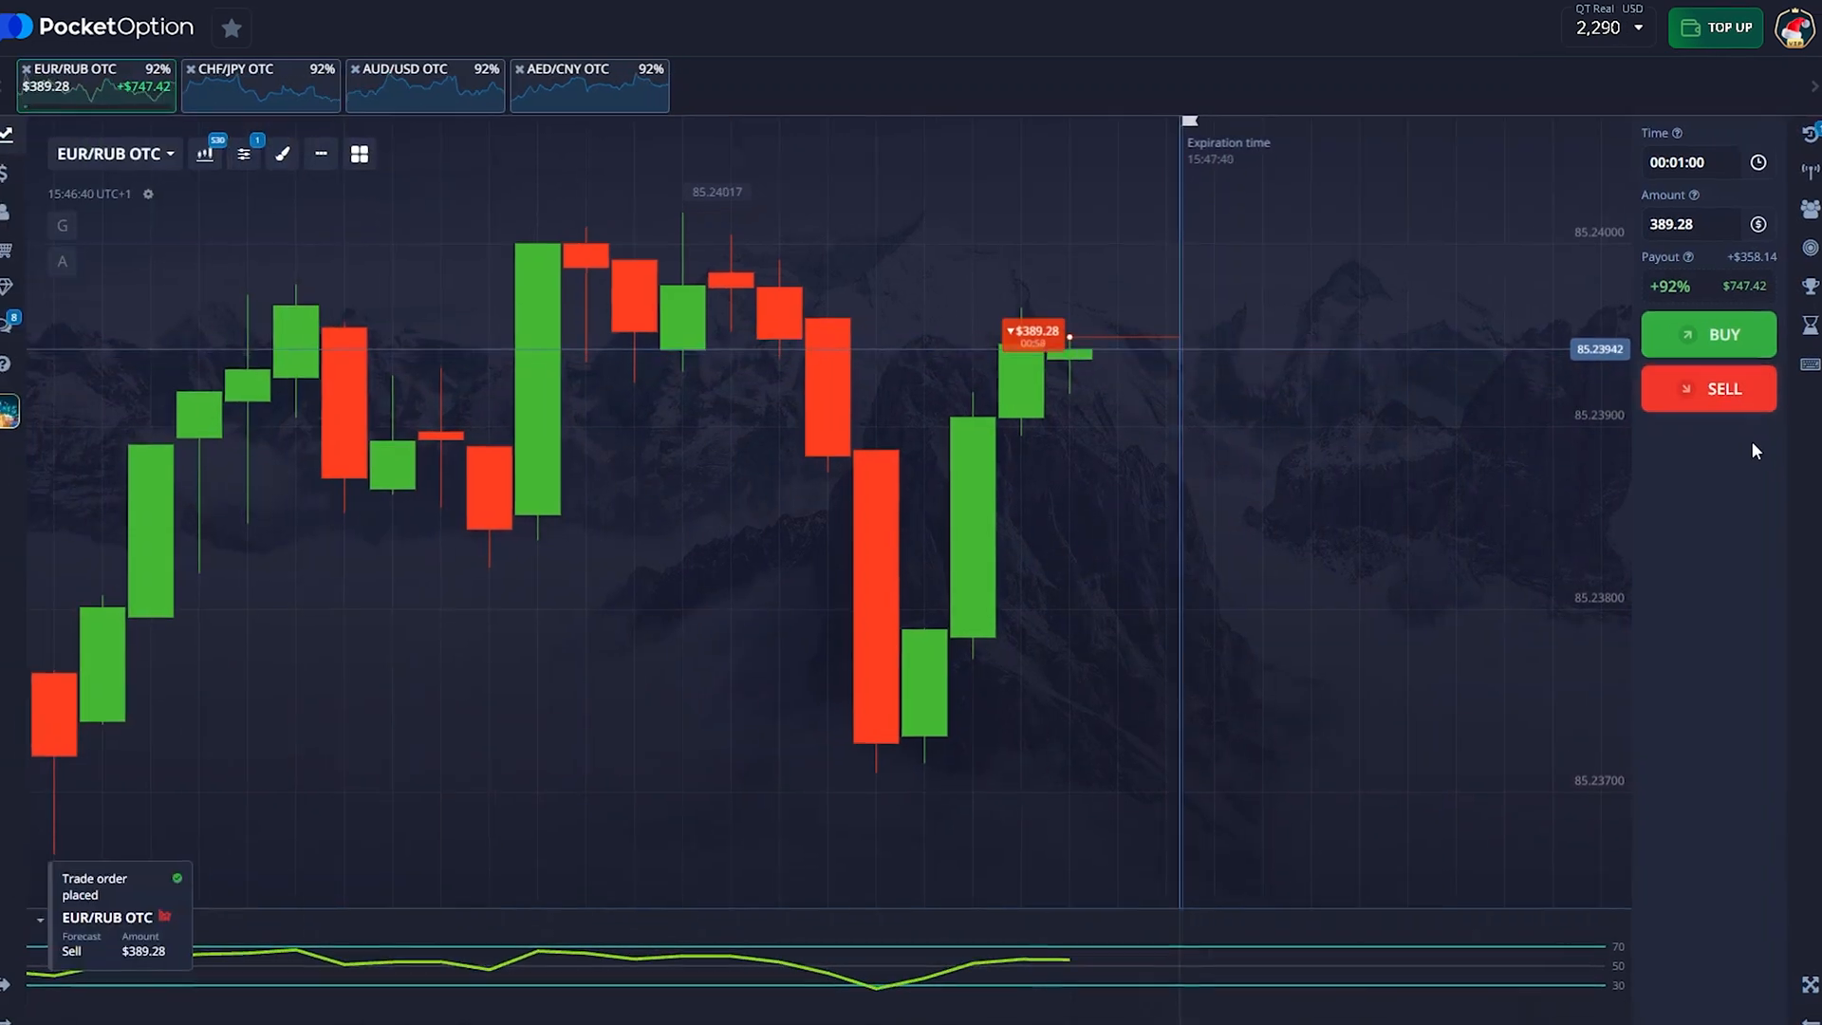